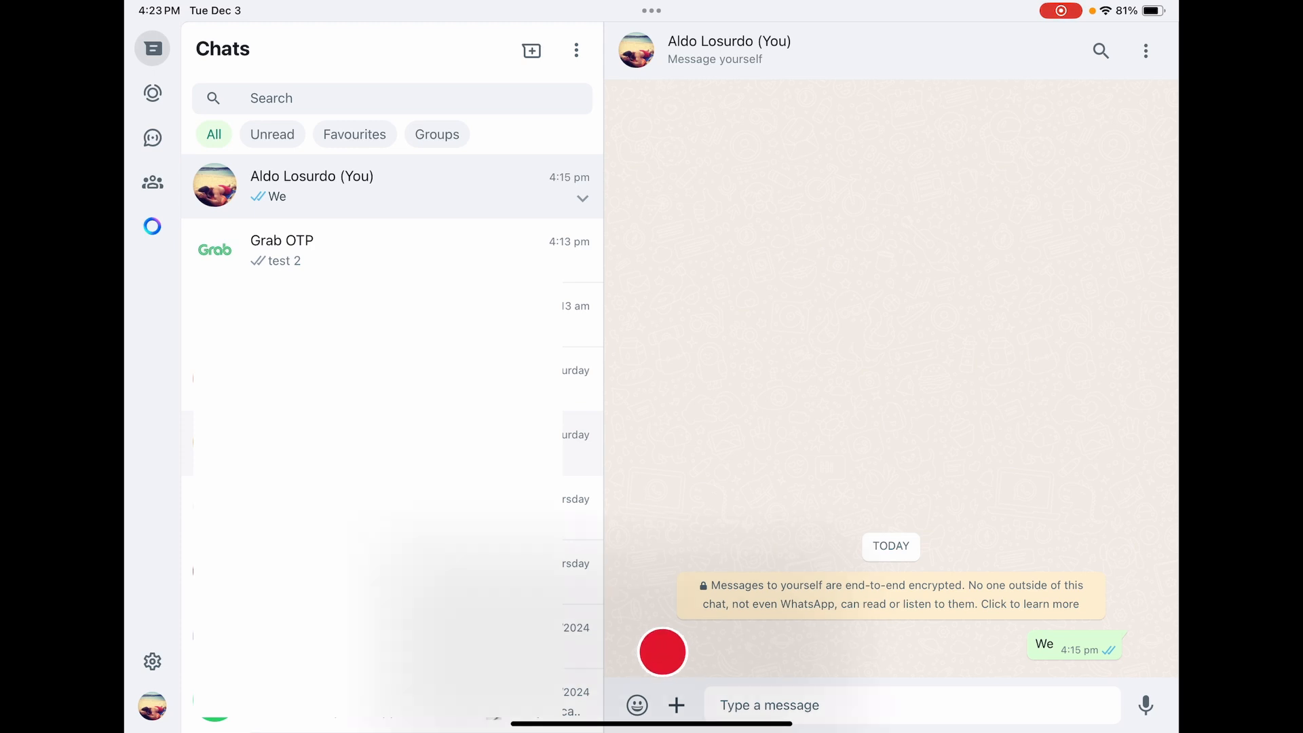
# Archive the message-yourself chat from its drop-down menu.
pyautogui.click(582, 199)
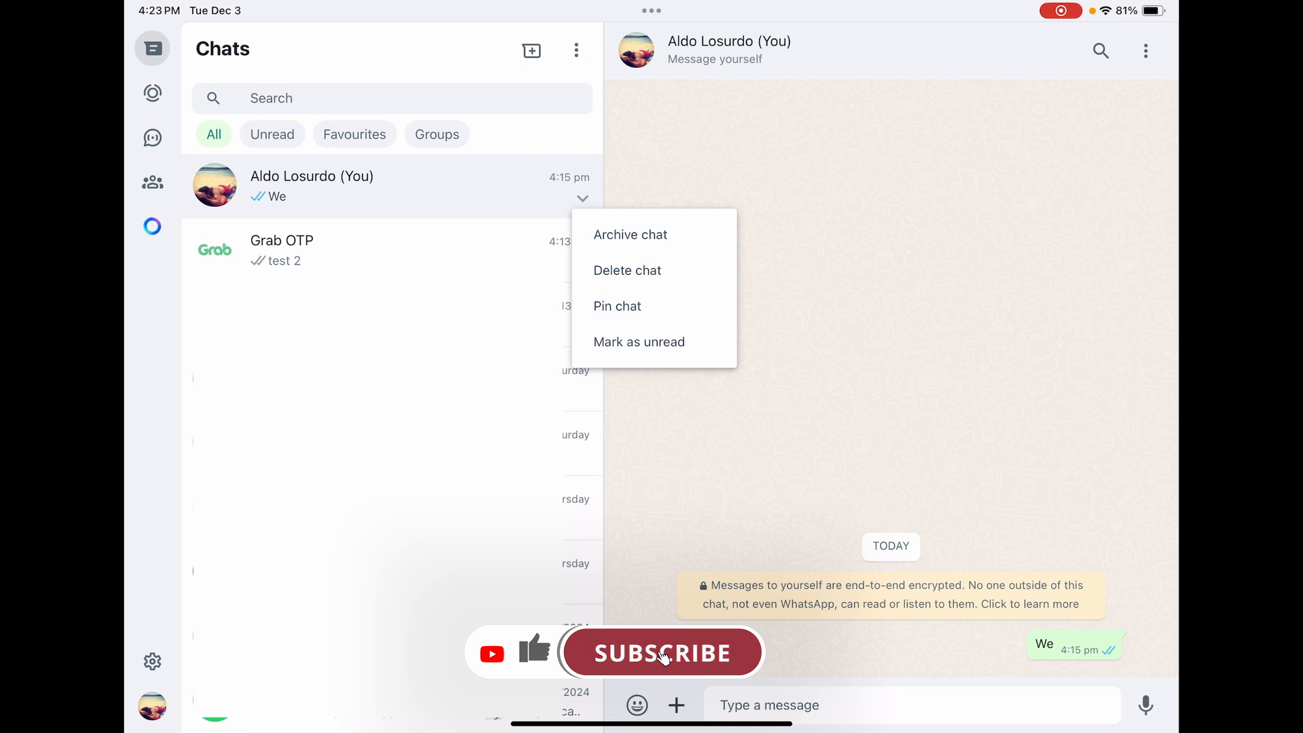
pyautogui.click(660, 651)
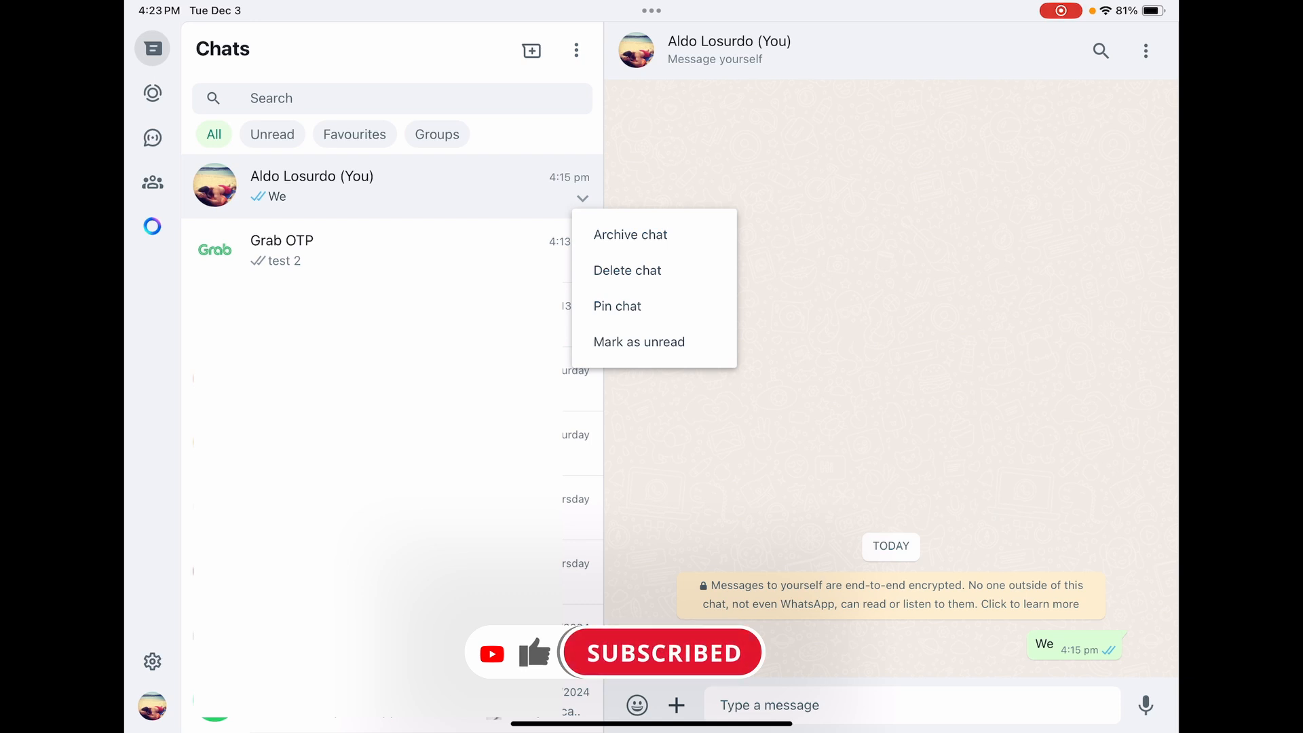
pyautogui.click(630, 234)
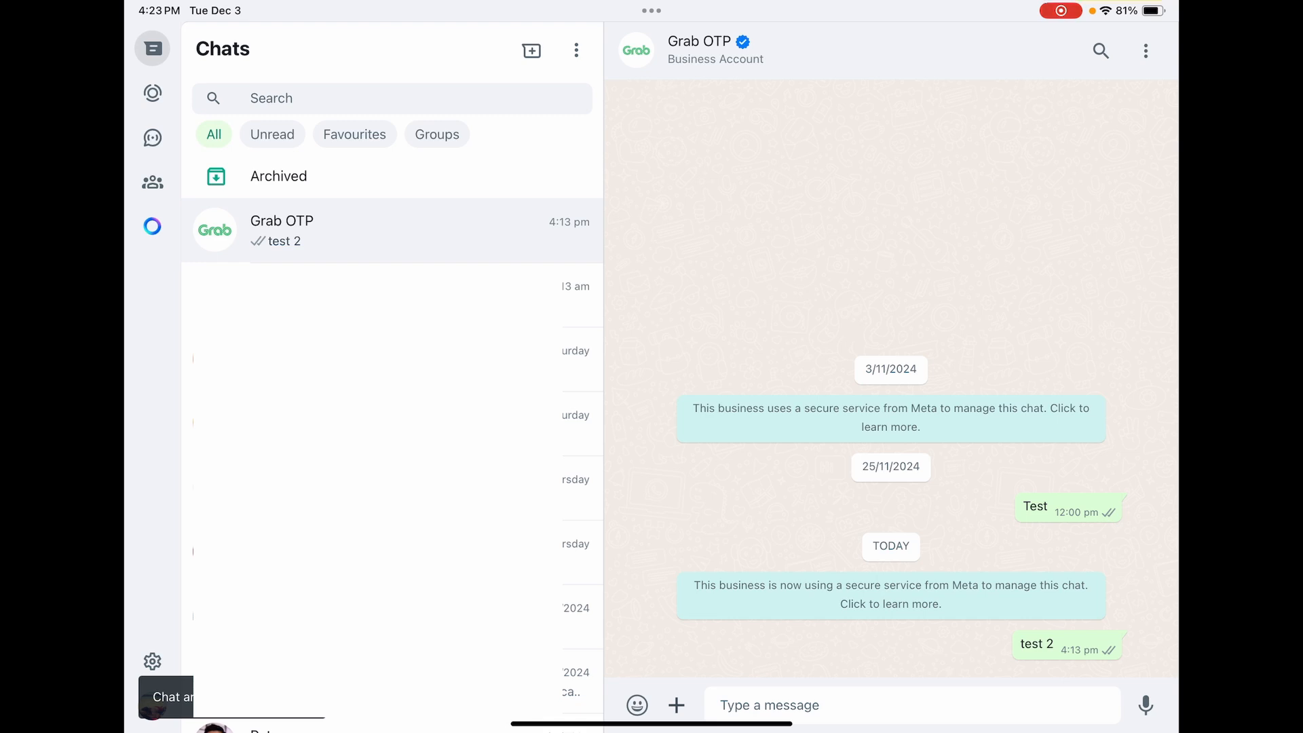
# Open the Archived list and show the self-chat's options menu.
pyautogui.click(278, 175)
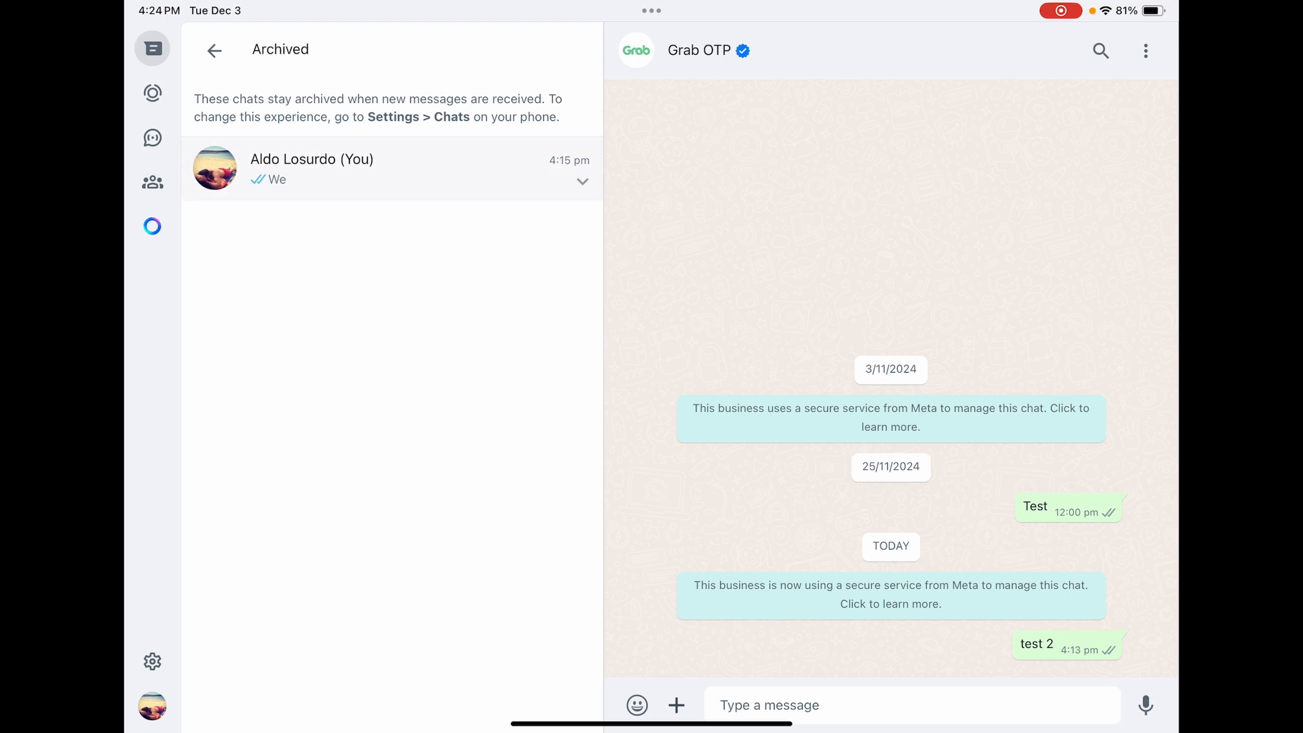
pyautogui.click(582, 181)
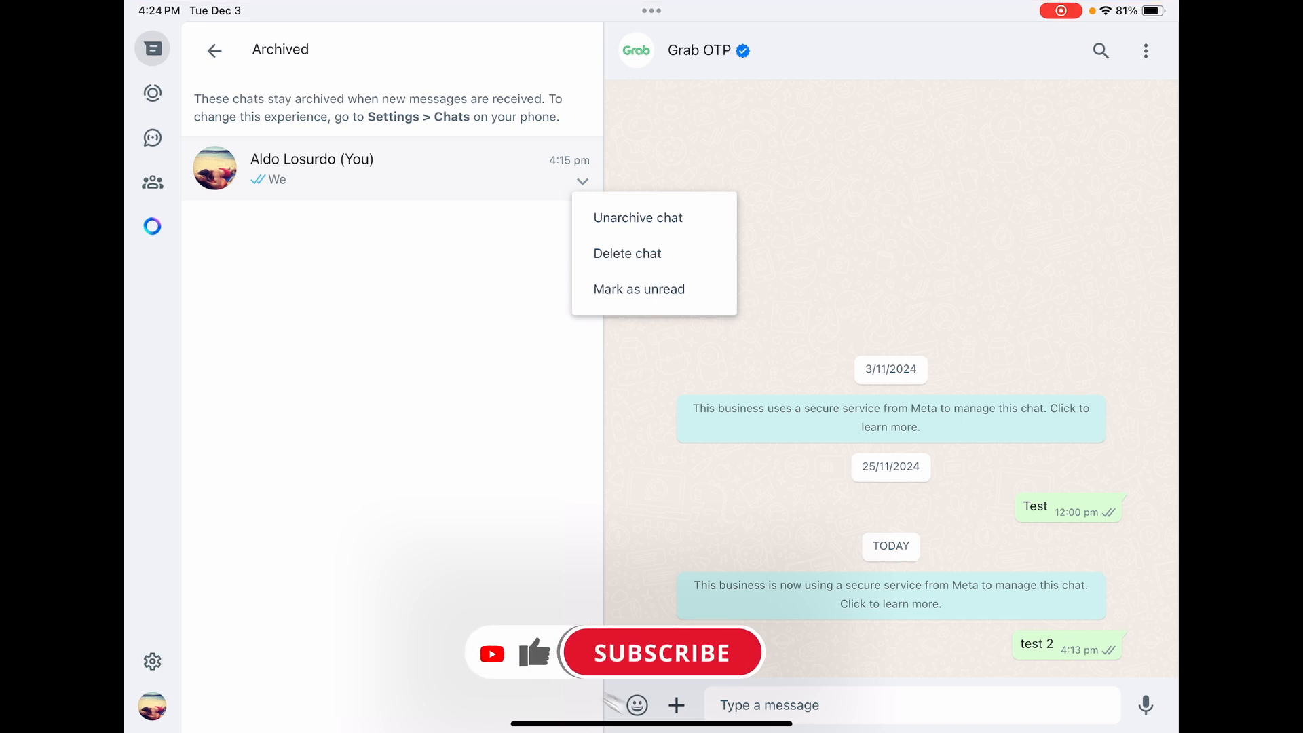
# Choose Unarchive chat to return the self-chat to the main list.
pyautogui.click(637, 217)
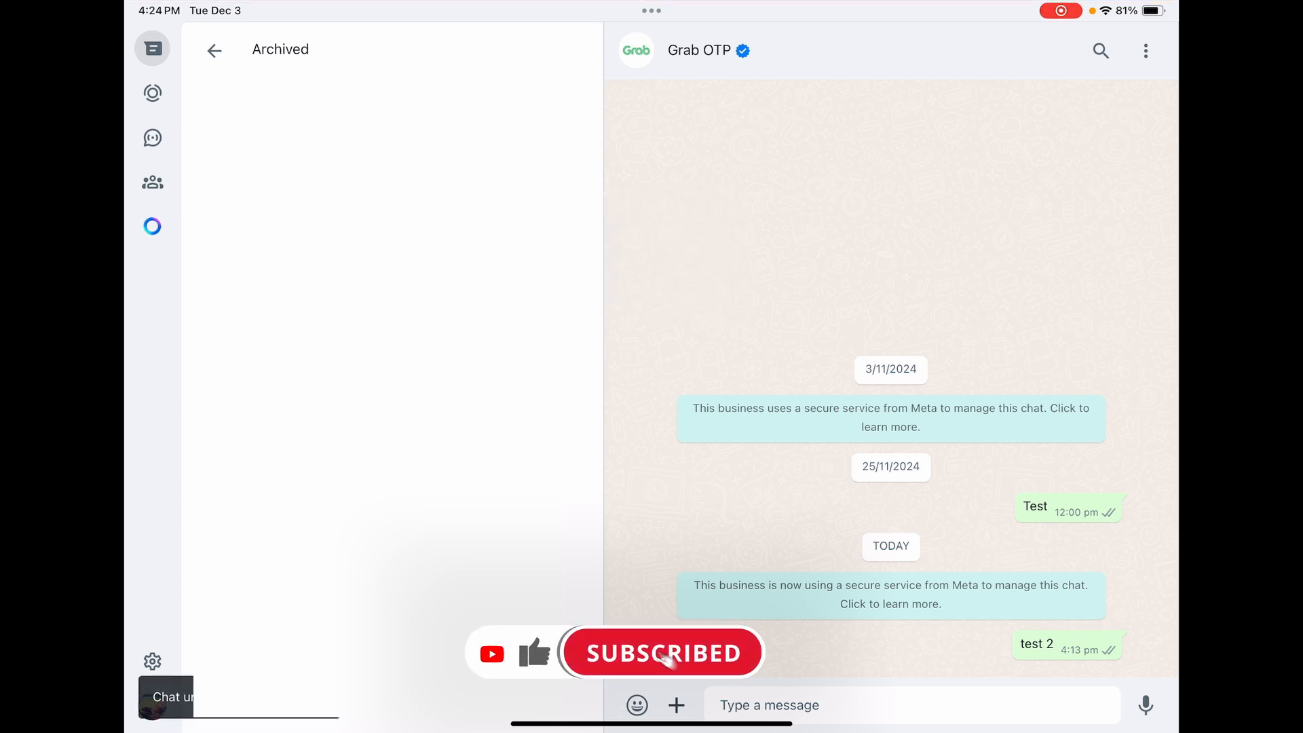